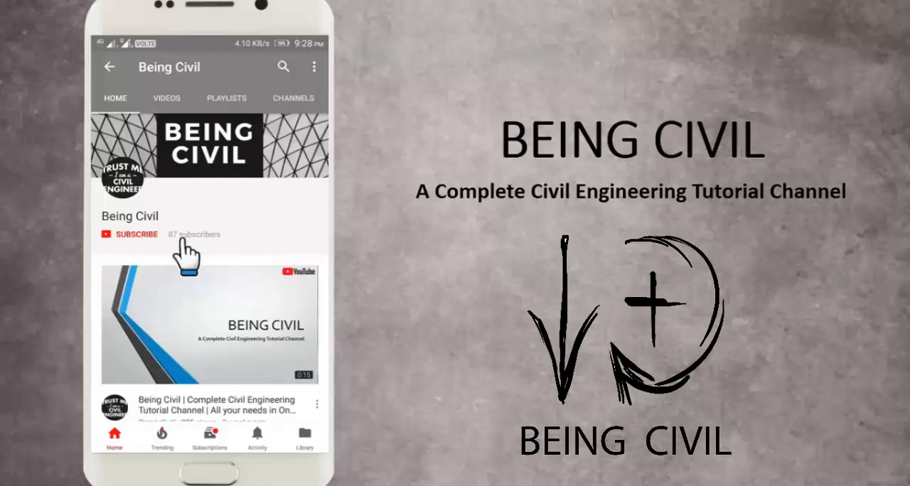
Step: Subscribe to the Being Civil YouTube channel using the red SUBSCRIBE button
left_click(135, 235)
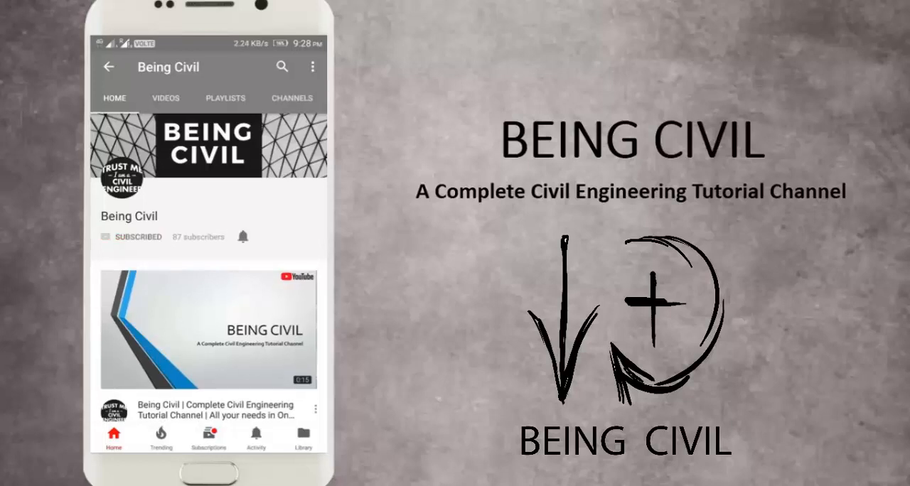